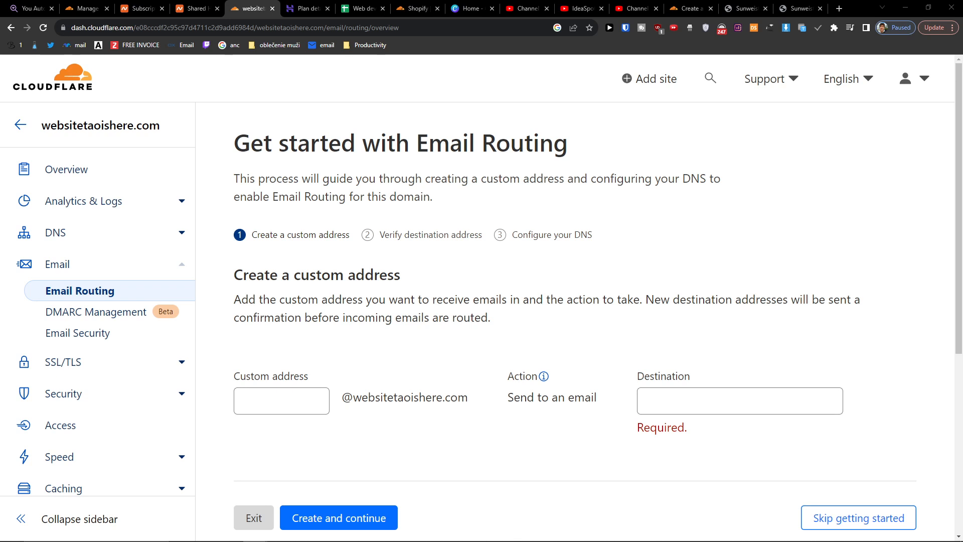
mouse_move(241, 218)
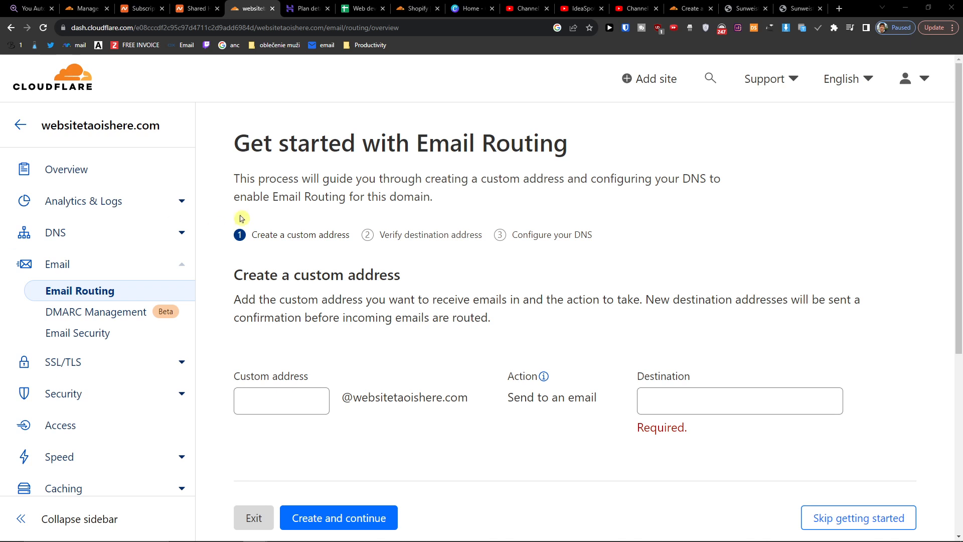
- Open Security > WAF and scroll to the Country and Block IP custom rules
click(61, 286)
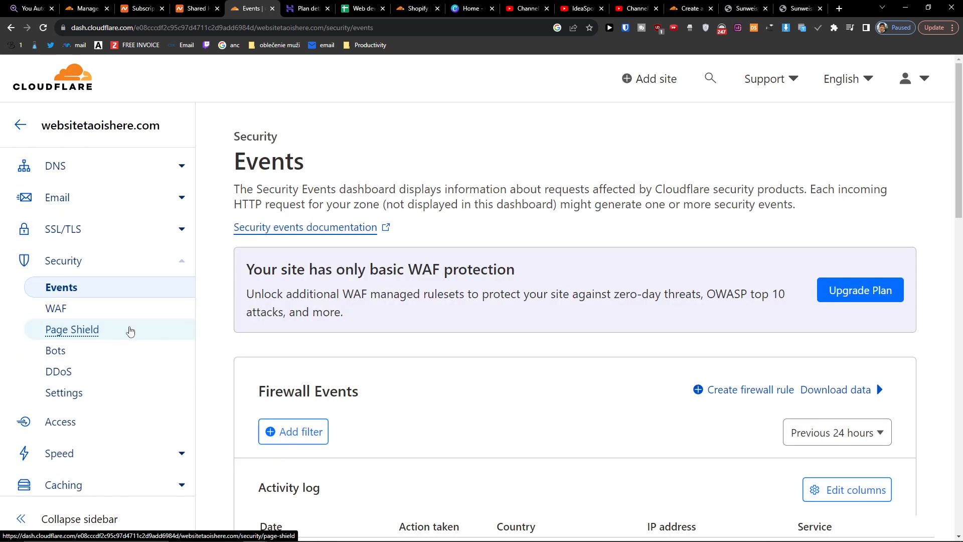
click(55, 307)
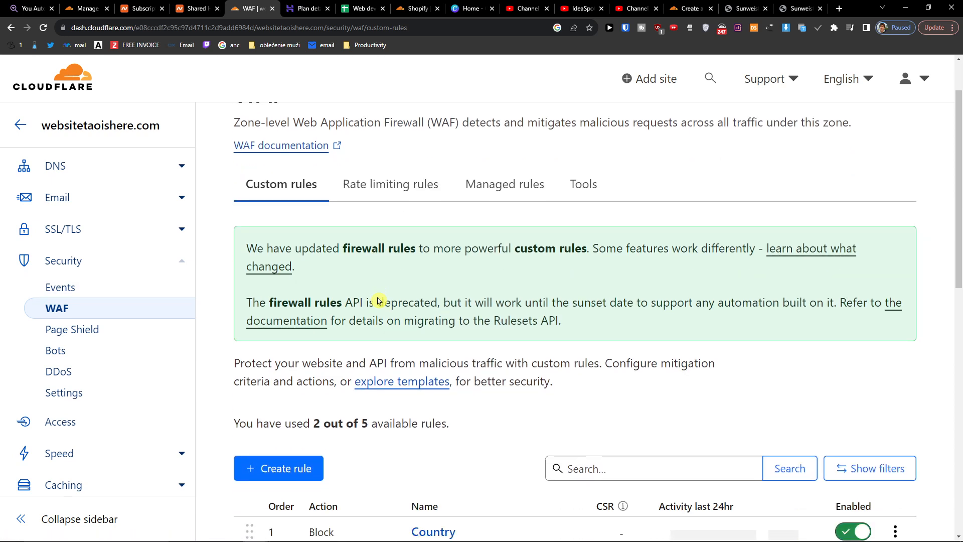
scroll(down, 3)
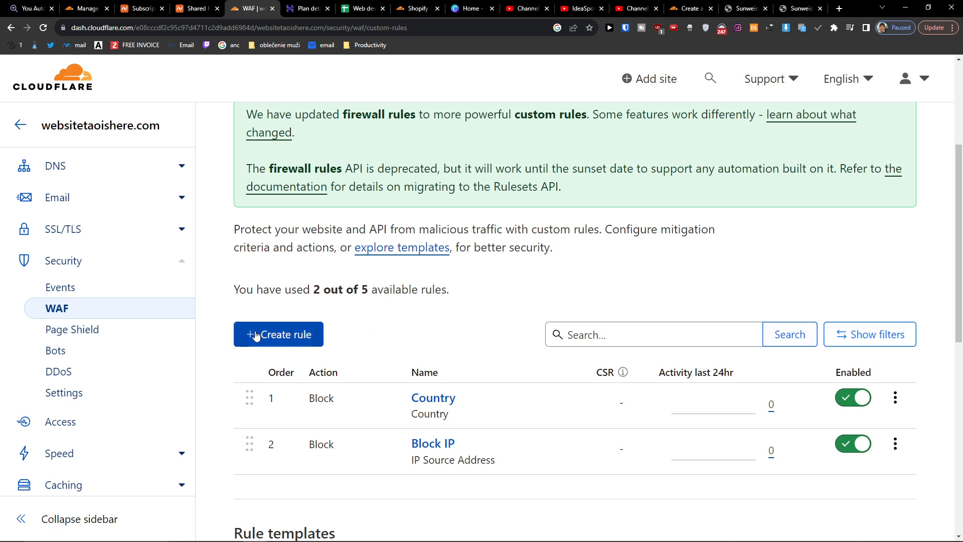
- Create a custom rule named 'Whitelist IP address' and open the Field list
click(277, 334)
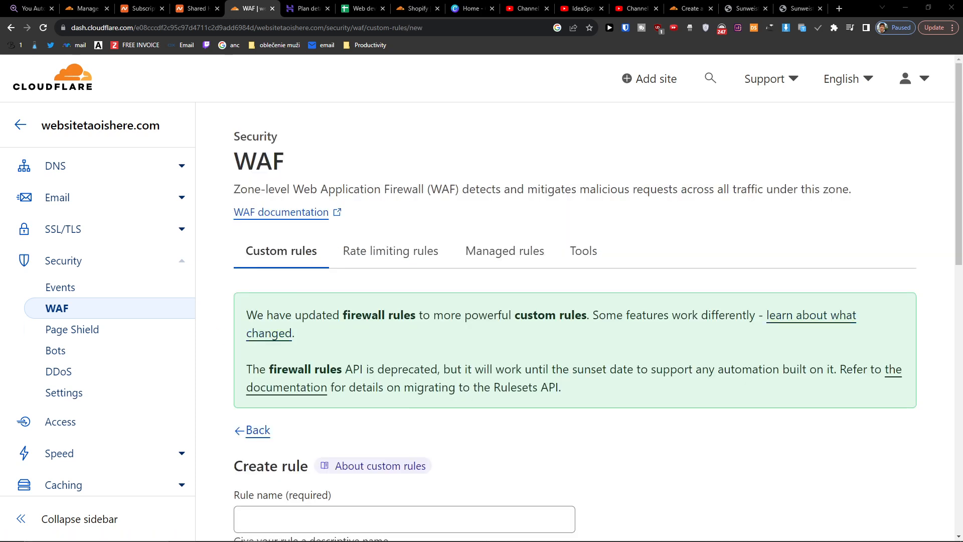
scroll(down, 3)
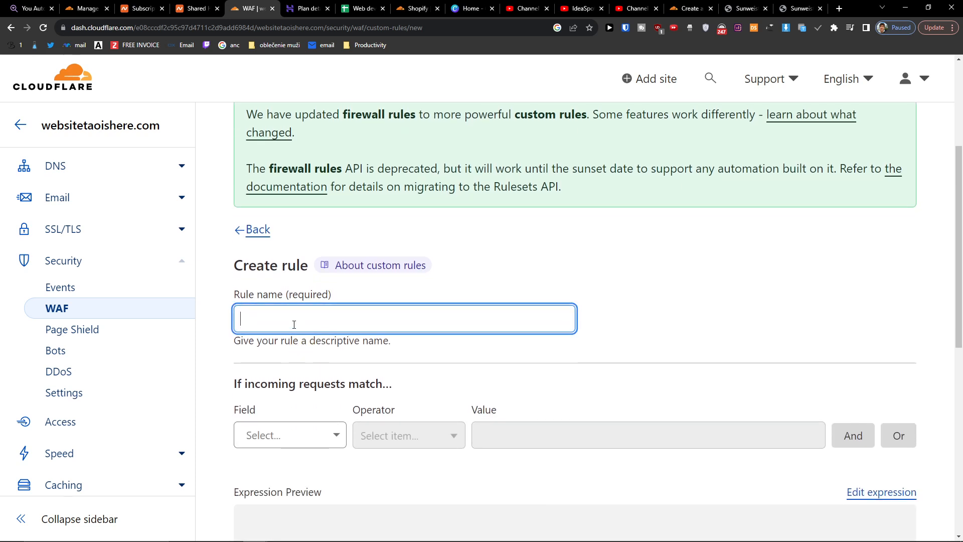
text(W)
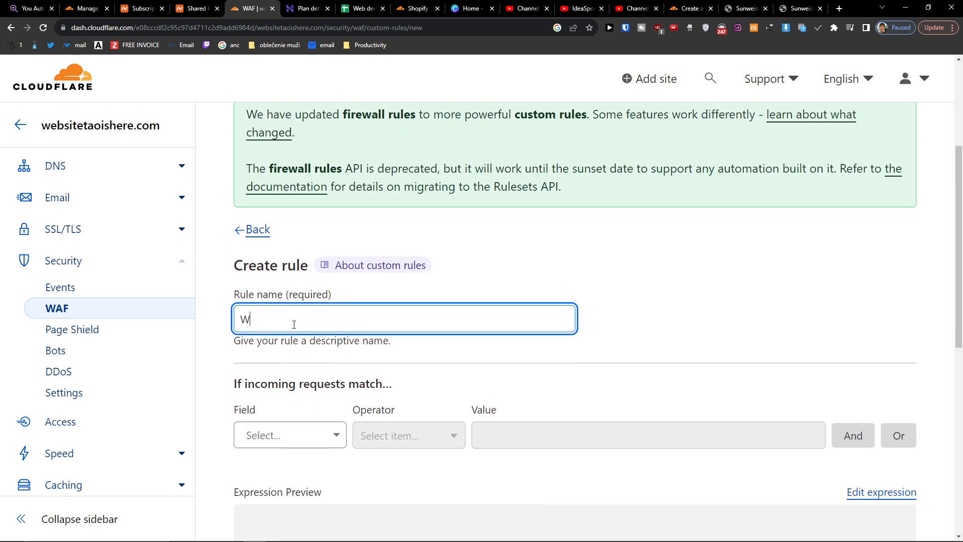
text(hitelist I)
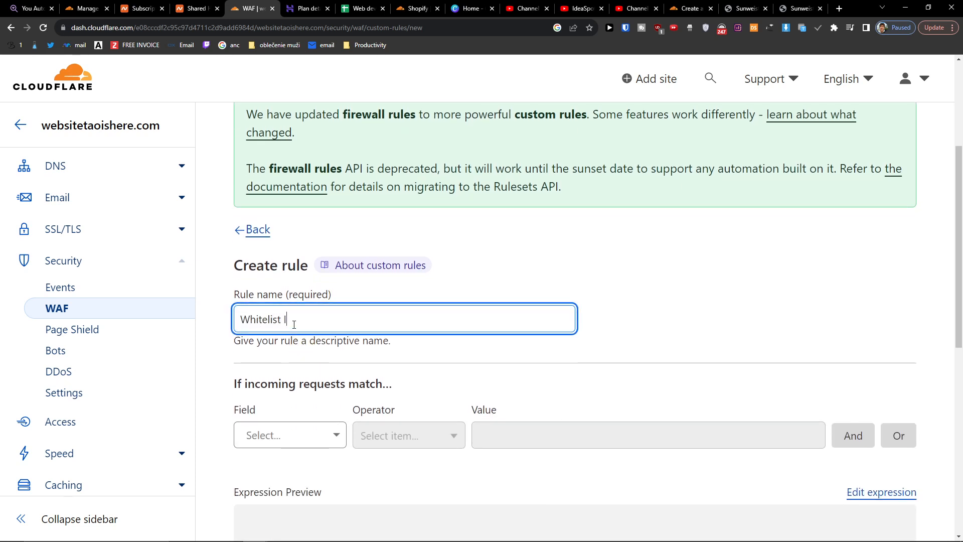
text(IP address)
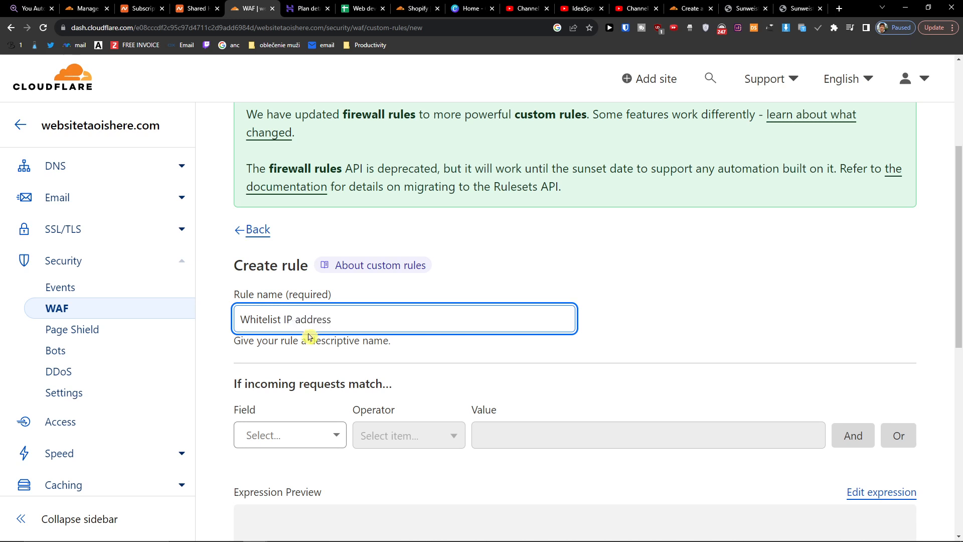
click(289, 434)
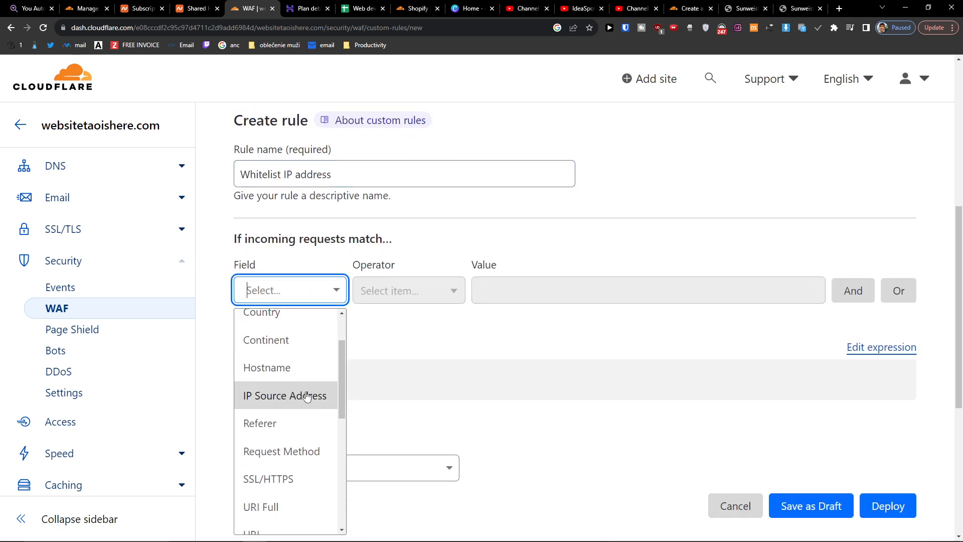
- Add two IP Source Address equals 192.0.2.0 conditions joined by or
click(284, 395)
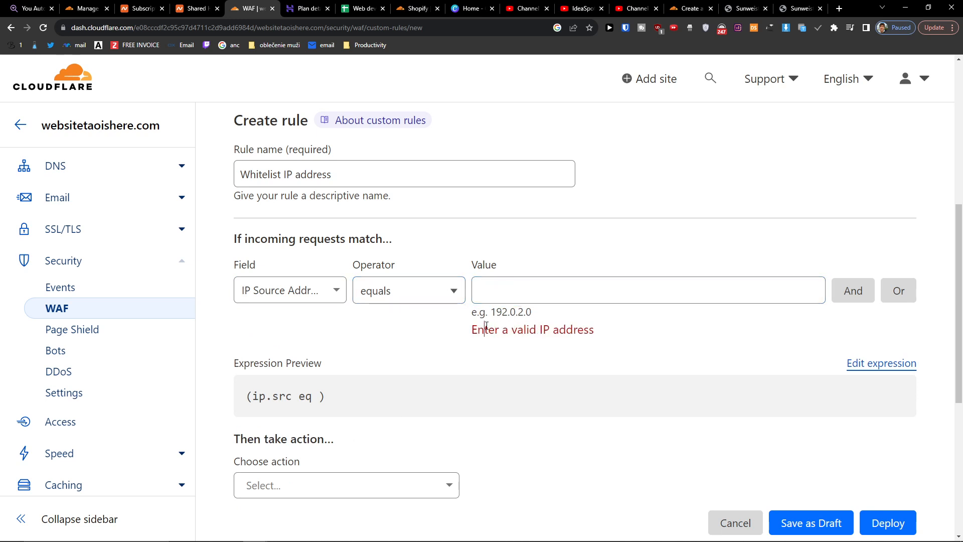
double_click(510, 312)
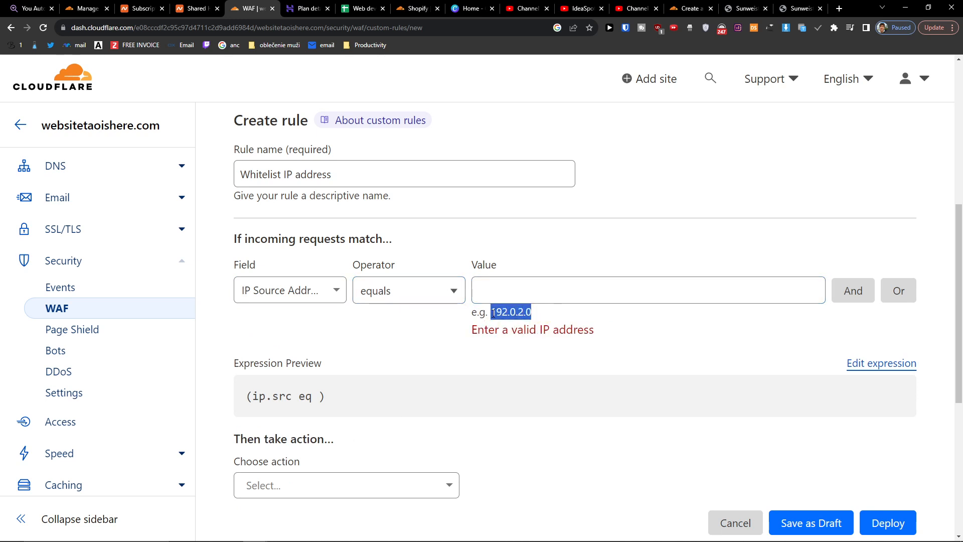
text(192.0.2.0)
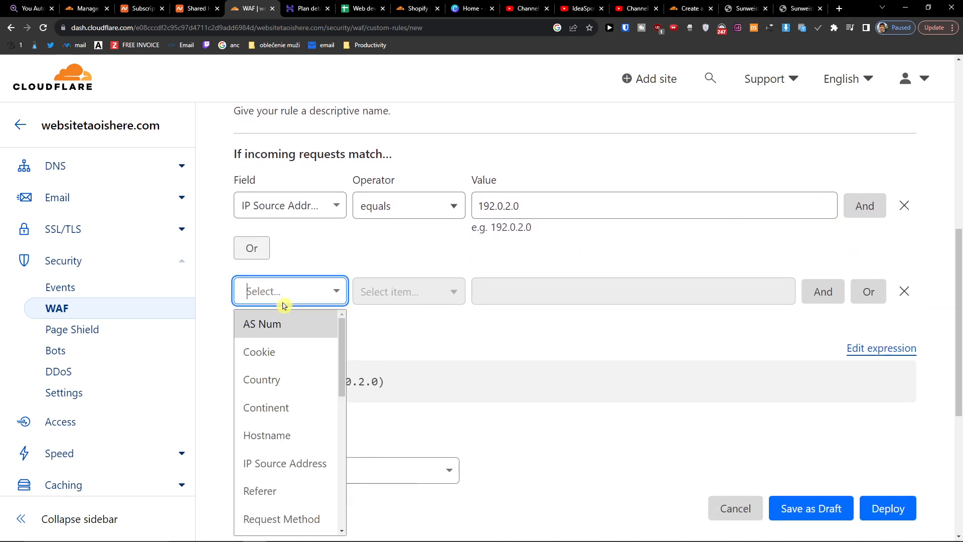
click(285, 463)
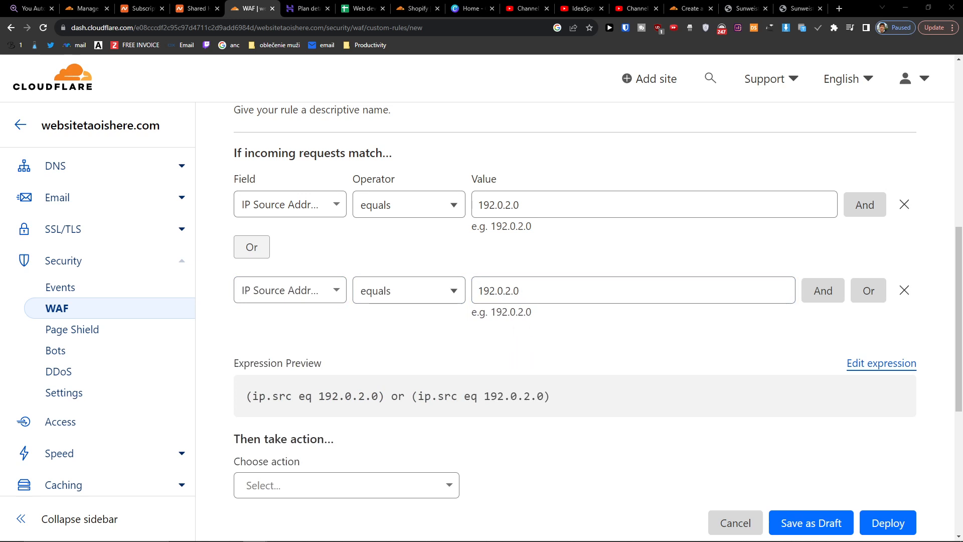
scroll(down, 3)
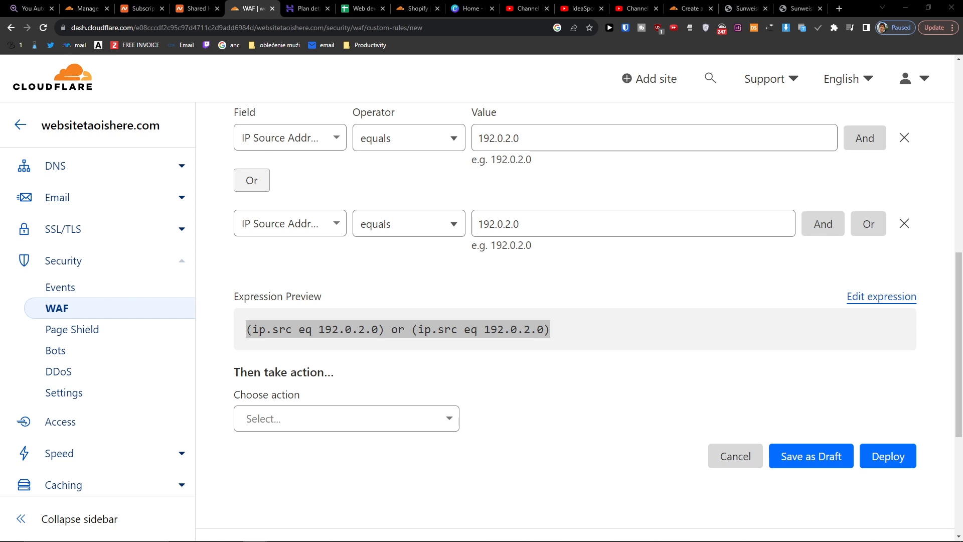
- Set the action to Skip with 'All remaining custom rules' ticked
click(346, 394)
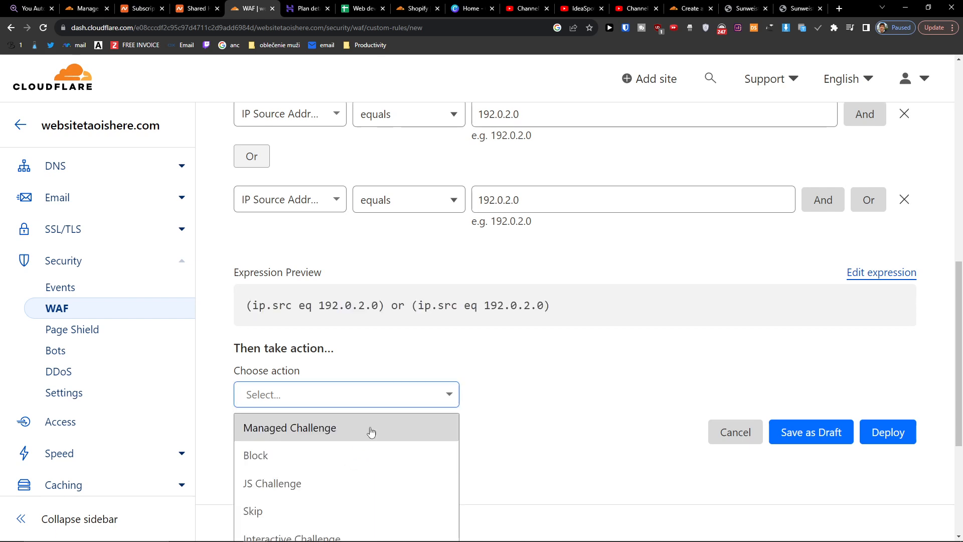
click(252, 511)
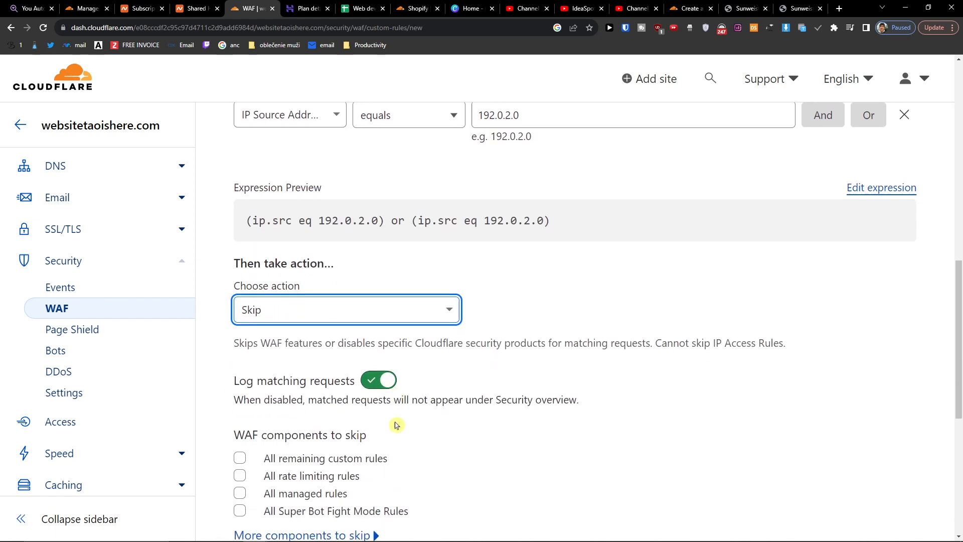
scroll(down, 3)
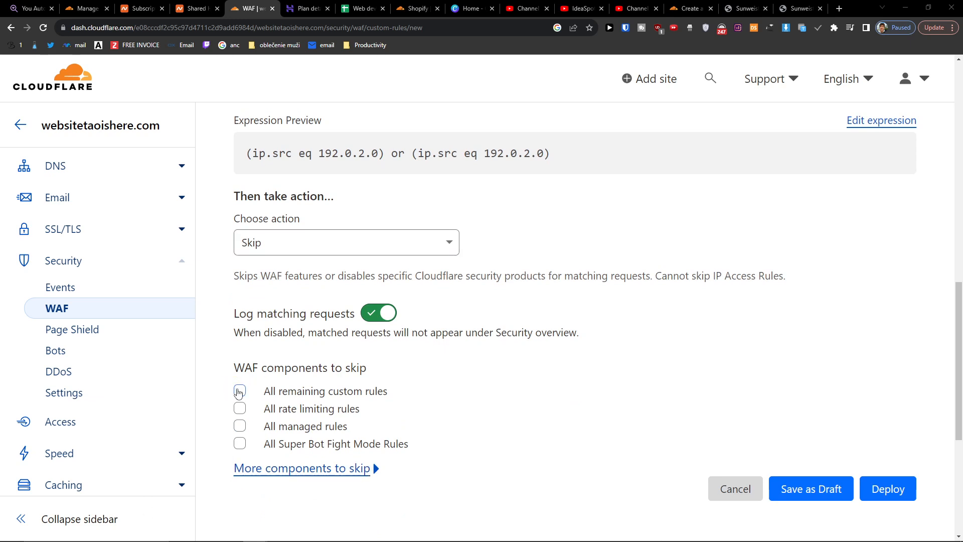
click(239, 391)
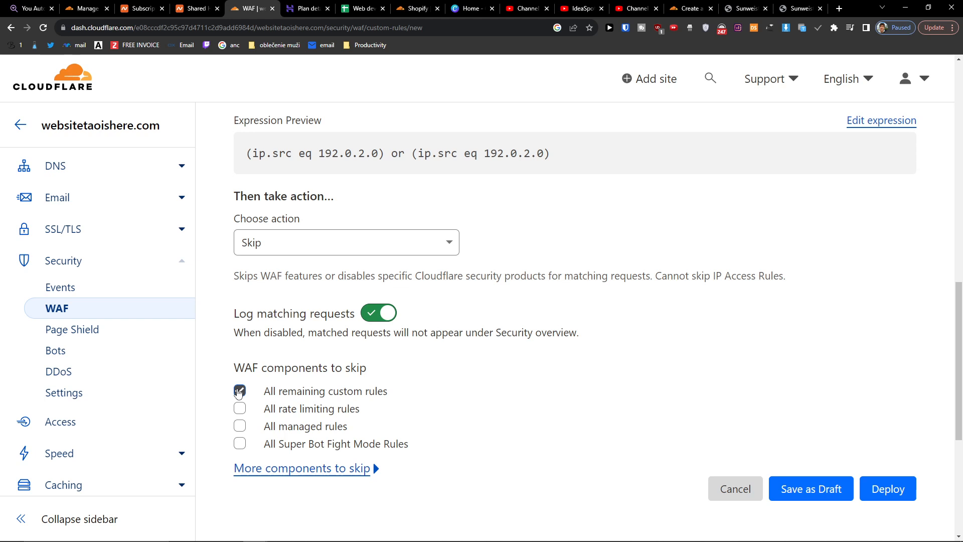
click(239, 391)
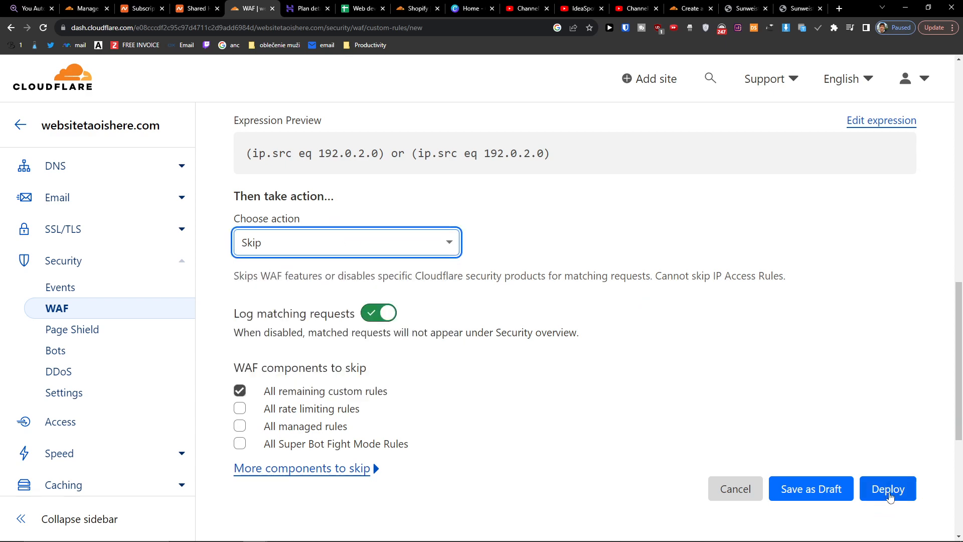
- Deploy the Whitelist IP address rule and return to the Custom rules list
click(887, 488)
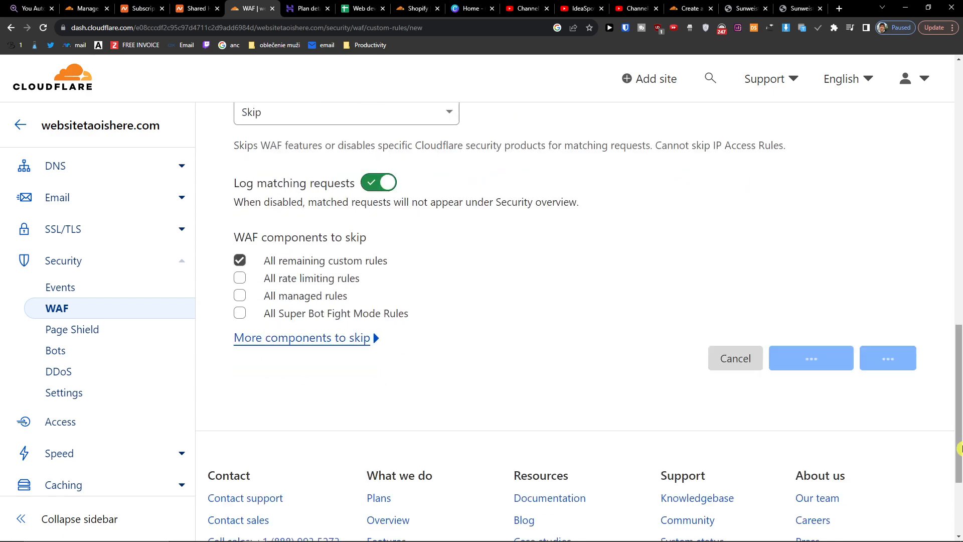
click(734, 358)
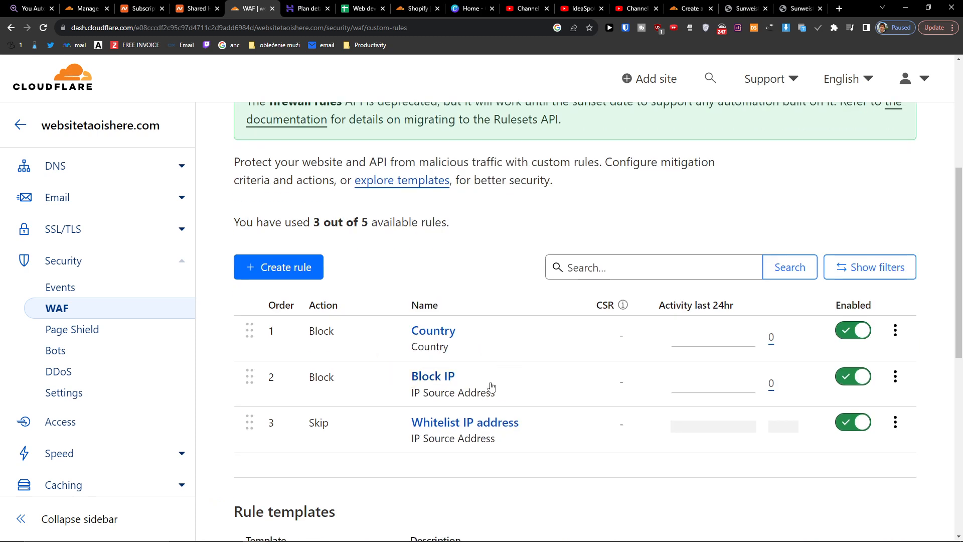